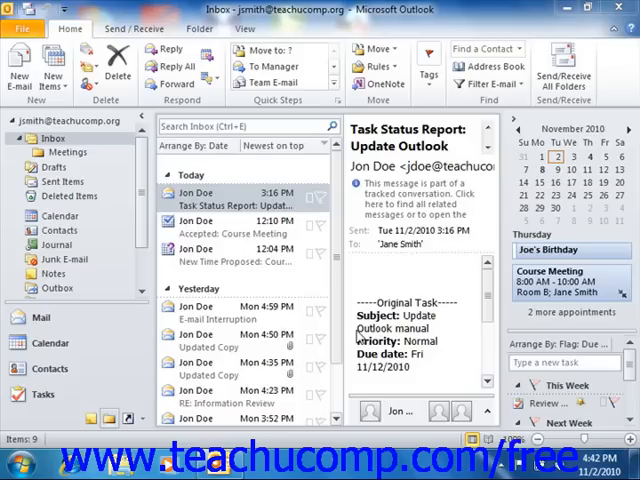
{"action": "mouse_move", "coordinate": [357, 335]}
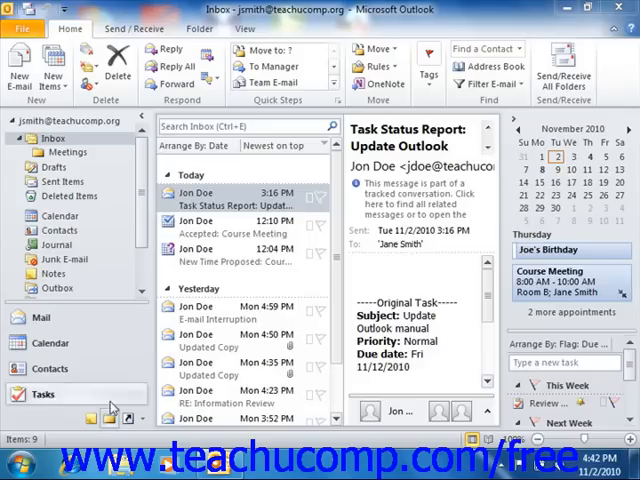
- Switch from the Inbox to the empty Notes folder in the Navigation Pane
{"action": "left_click", "coordinate": [90, 418]}
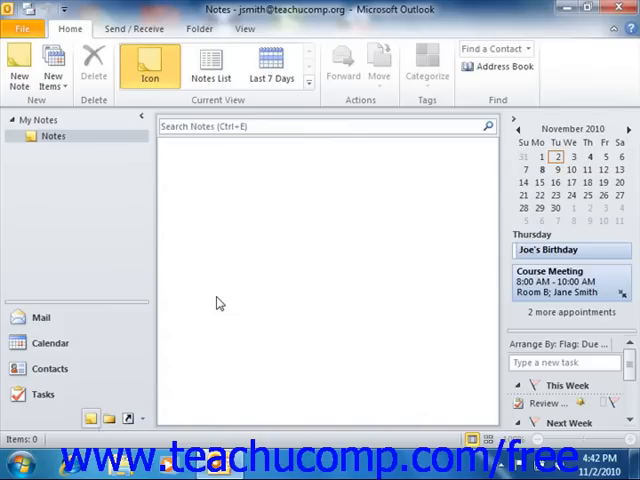
{"action": "mouse_move", "coordinate": [194, 320]}
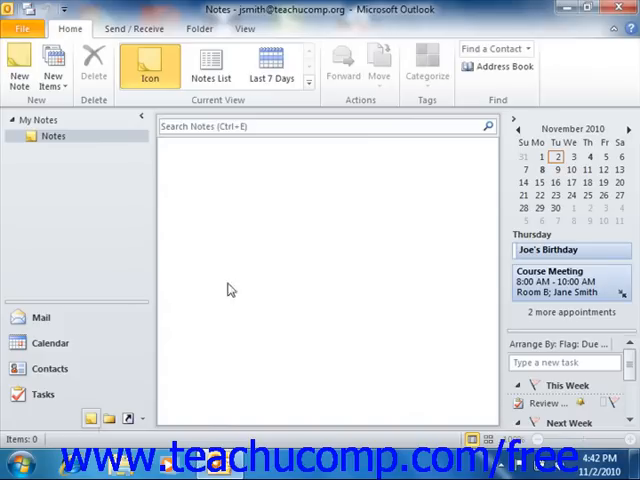
{"action": "mouse_move", "coordinate": [307, 209]}
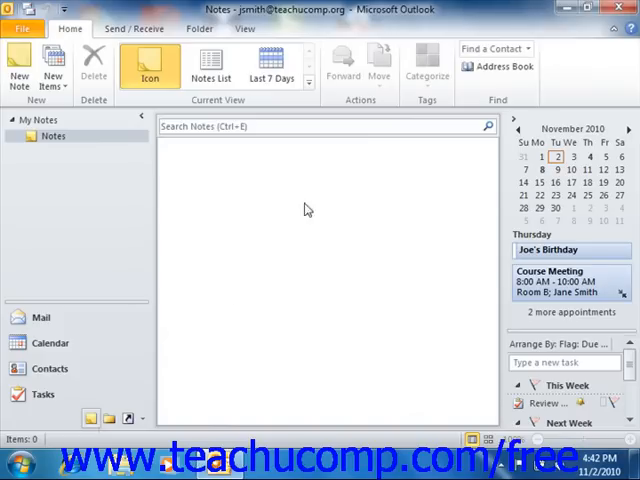
{"action": "mouse_move", "coordinate": [176, 251]}
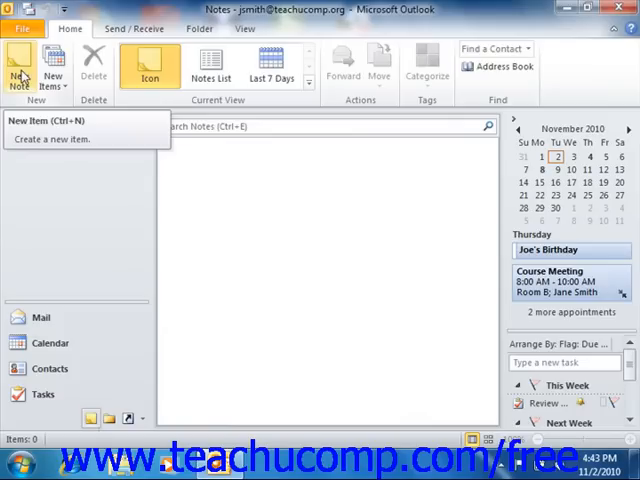
- Create a new note reading 'Remember to bring coffee to the meeting on Friday!'
{"action": "left_click", "coordinate": [19, 65]}
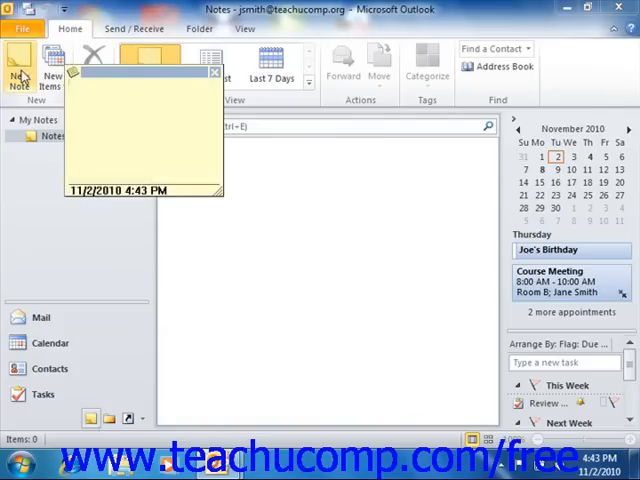
{"action": "mouse_move", "coordinate": [108, 84]}
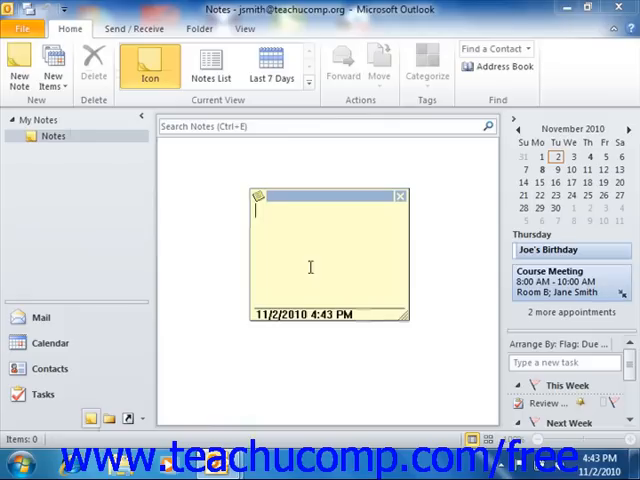
{"action": "type", "text": "Remember to bring"}
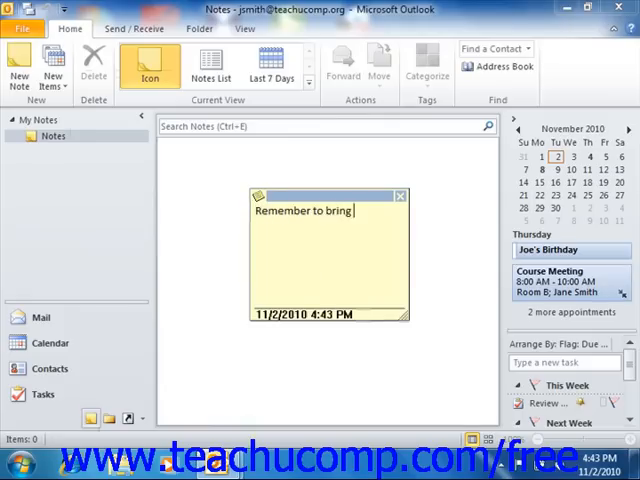
{"action": "type", "text": "coffee to the meeting on"}
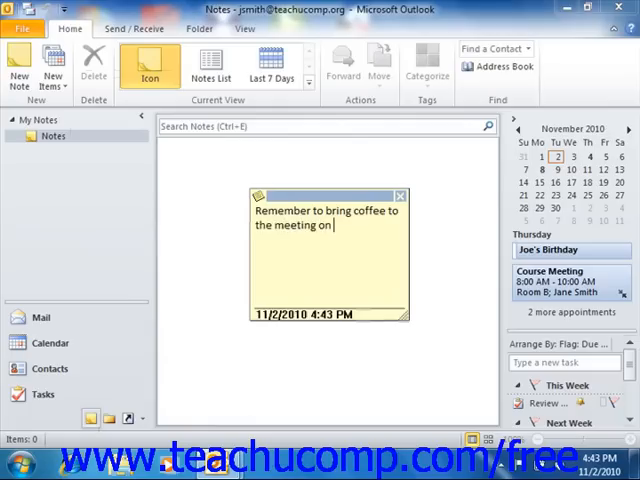
{"action": "type", "text": "Fiday"}
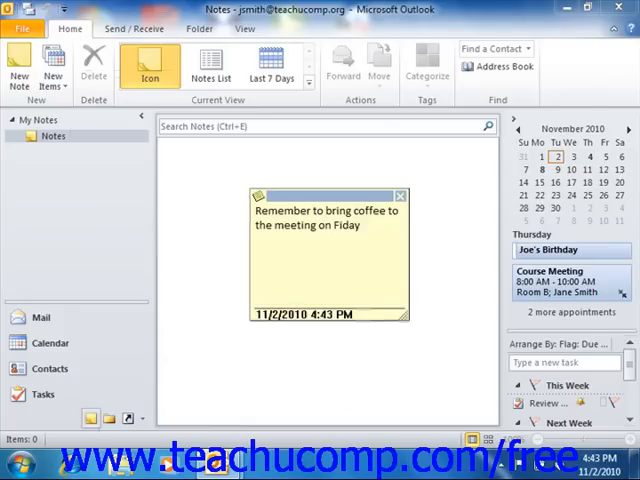
{"action": "type", "text": "r"}
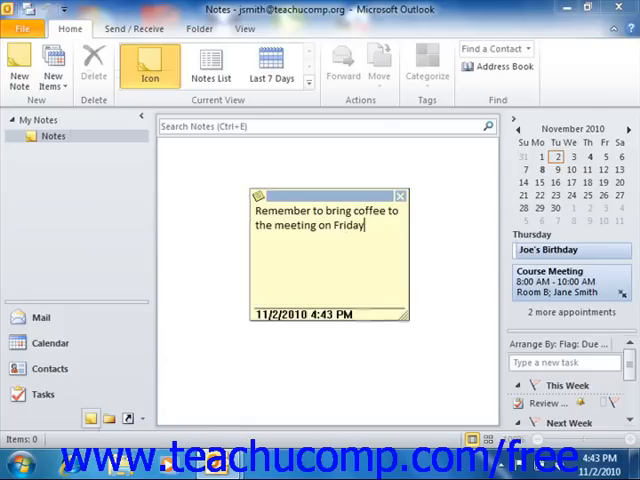
{"action": "type", "text": "!"}
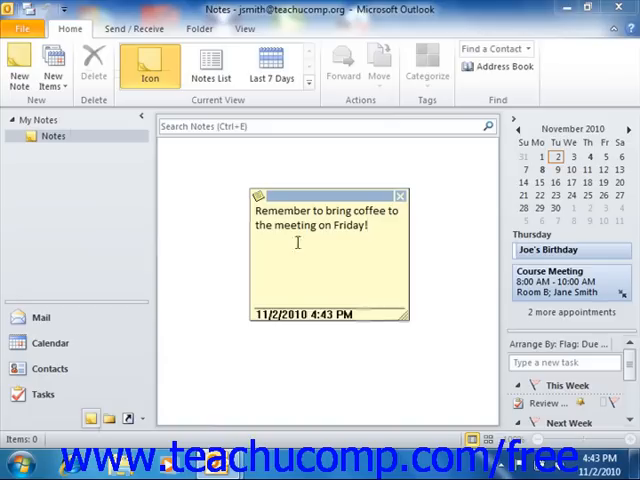
{"action": "mouse_move", "coordinate": [338, 237]}
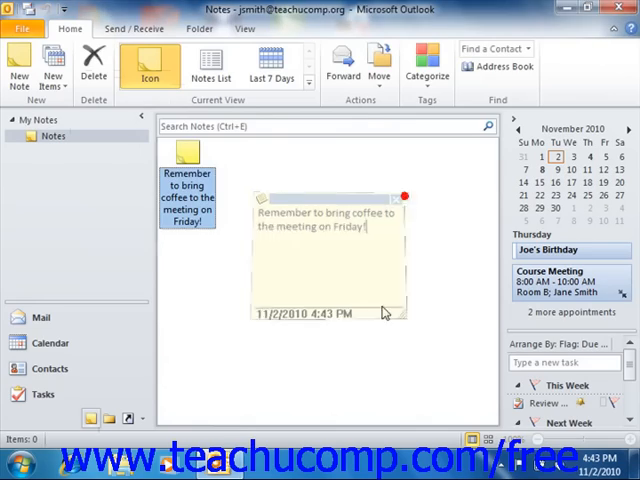
- Bring up the shortcut menu for the coffee-reminder note in the Notes folder
{"action": "left_click", "coordinate": [405, 195]}
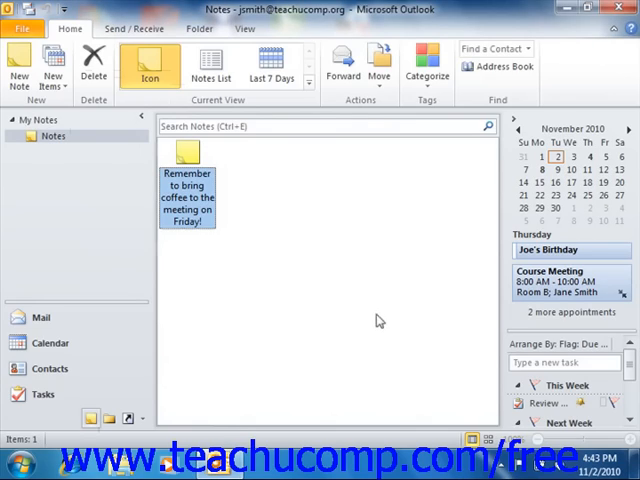
{"action": "mouse_move", "coordinate": [378, 314]}
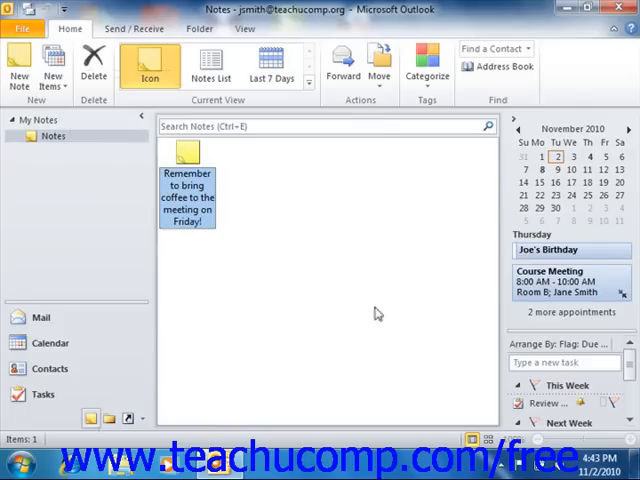
{"action": "mouse_move", "coordinate": [281, 222]}
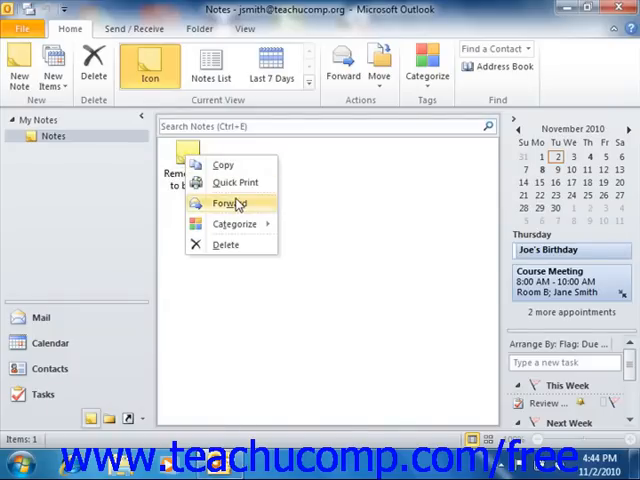
{"action": "left_click", "coordinate": [229, 203]}
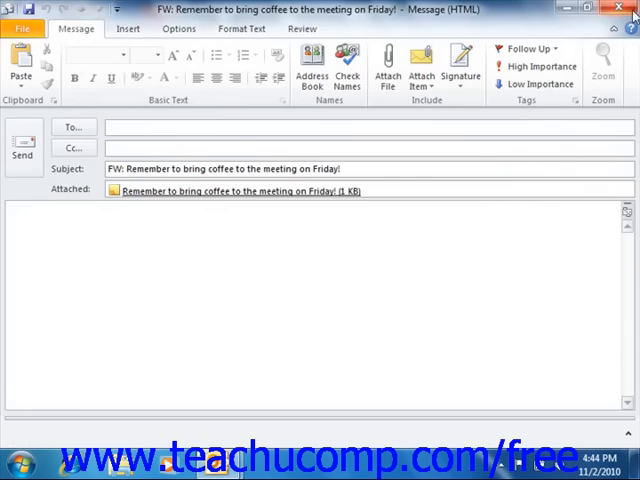
{"action": "left_click", "coordinate": [617, 9]}
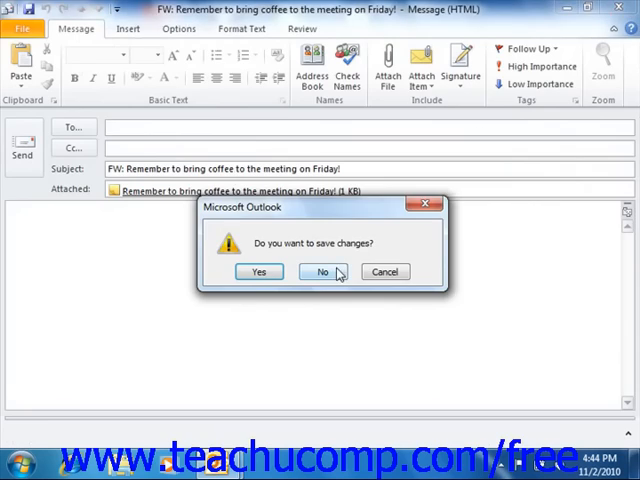
{"action": "left_click", "coordinate": [322, 271]}
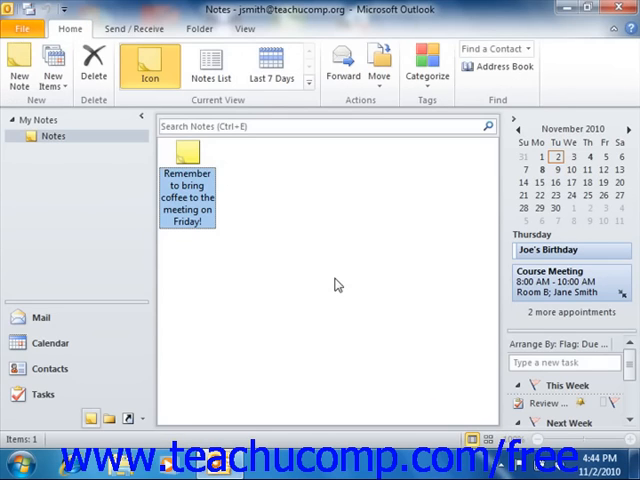
{"action": "mouse_move", "coordinate": [185, 175]}
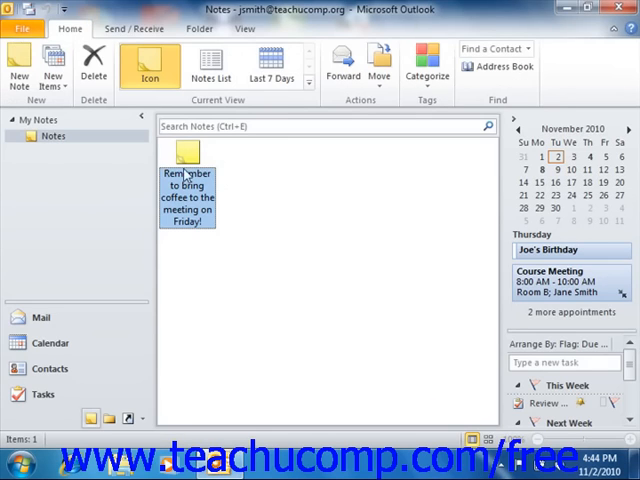
- Assign the Purple Category to the coffee reminder note, confirming the first-use rename prompt
{"action": "double_click", "coordinate": [186, 190]}
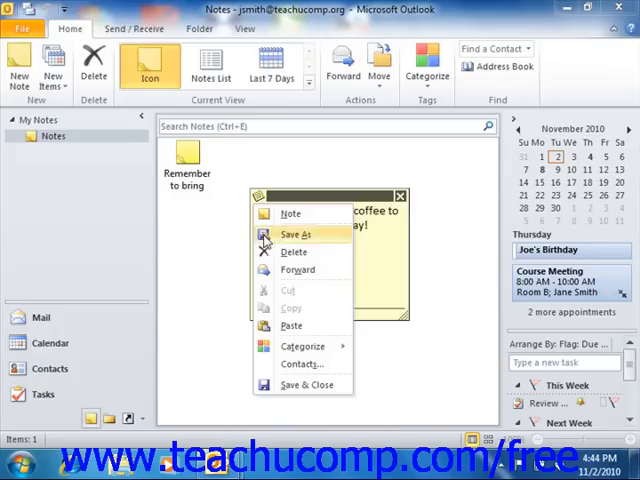
{"action": "left_click", "coordinate": [301, 346]}
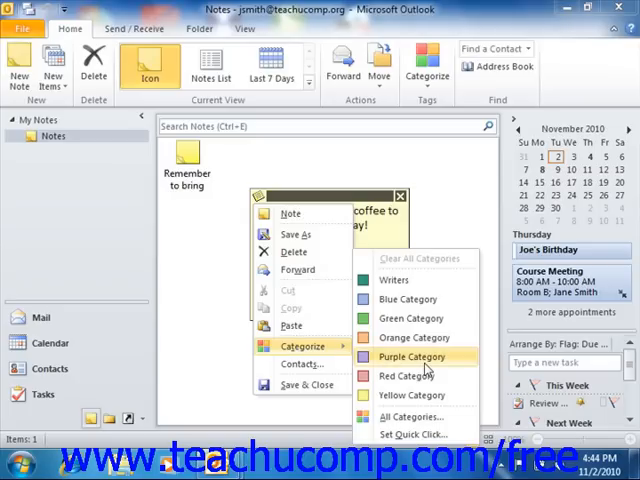
{"action": "left_click", "coordinate": [411, 356]}
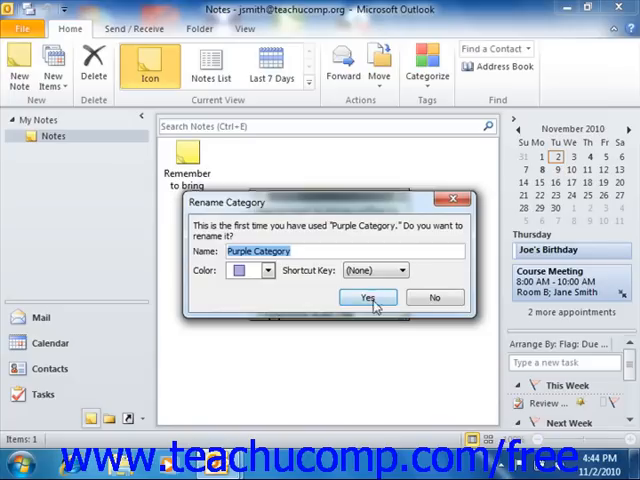
{"action": "left_click", "coordinate": [368, 297]}
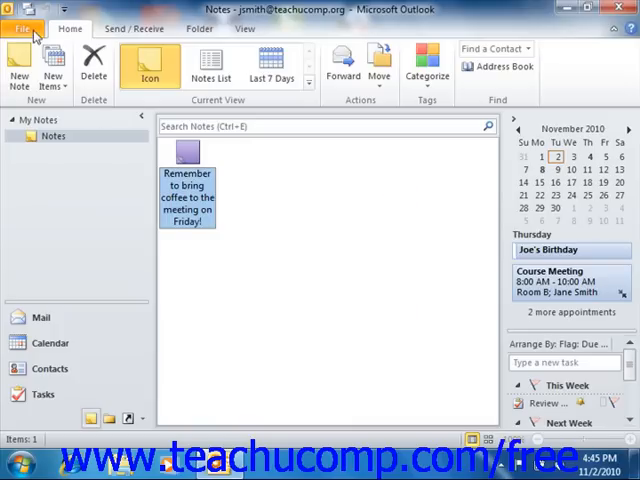
- Reach the Notes and Journal settings in Outlook Options
{"action": "left_click", "coordinate": [22, 28]}
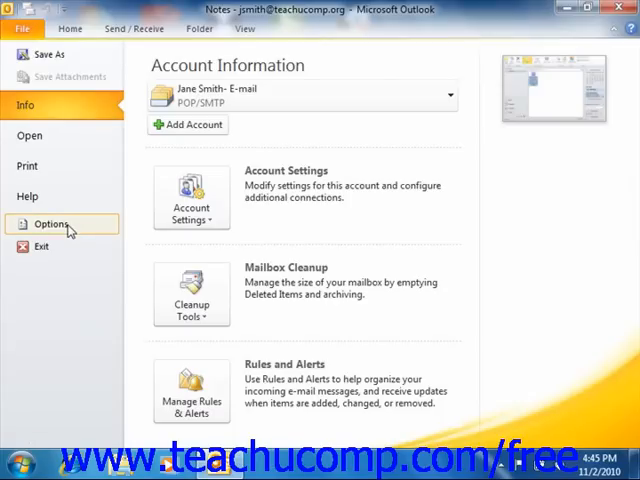
{"action": "left_click", "coordinate": [50, 223]}
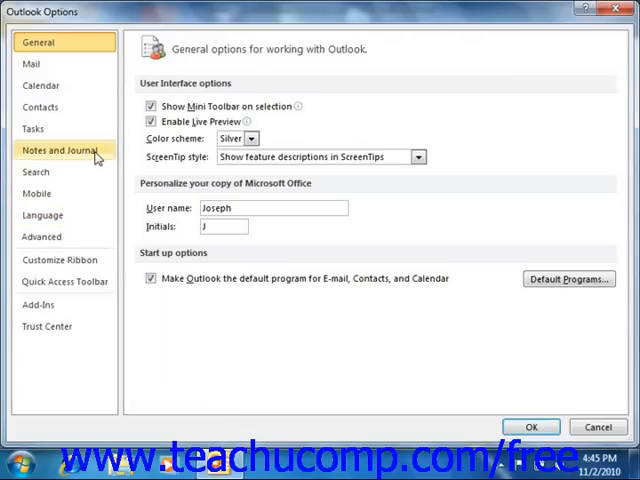
{"action": "left_click", "coordinate": [63, 151]}
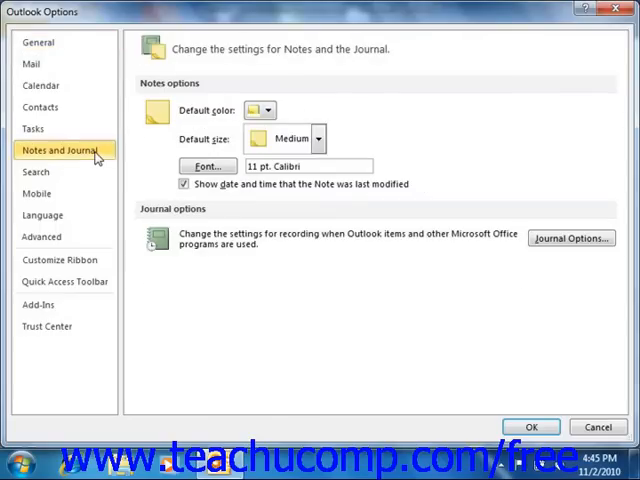
{"action": "mouse_move", "coordinate": [166, 92]}
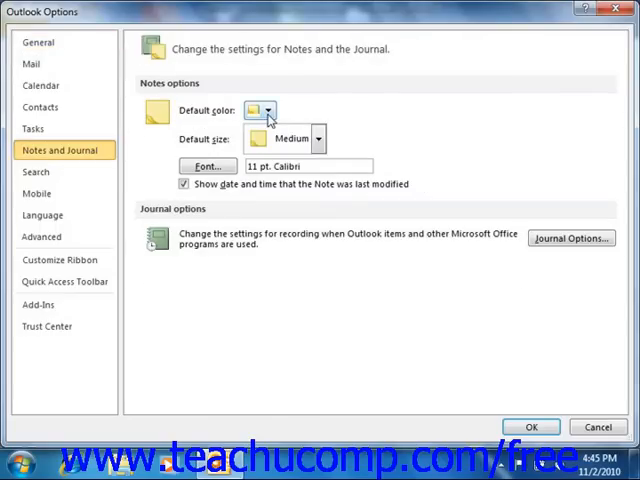
- Review the default note colour, set the default size to Large, and bring up the font settings
{"action": "left_click", "coordinate": [270, 110]}
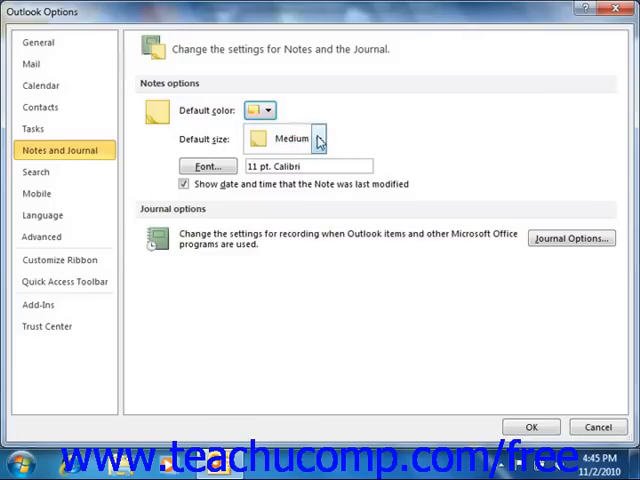
{"action": "left_click", "coordinate": [318, 138]}
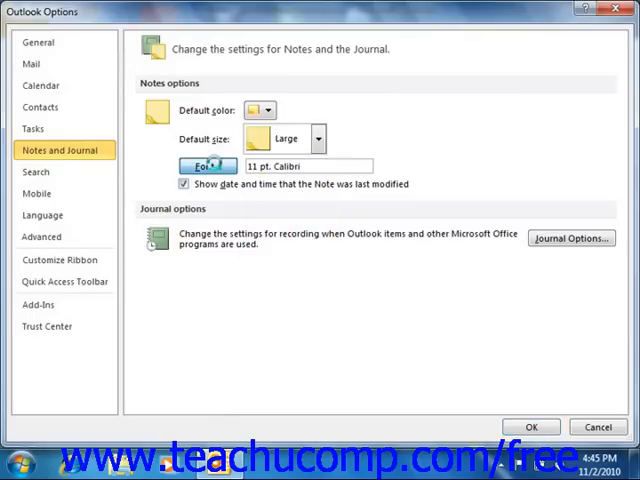
{"action": "left_click", "coordinate": [206, 165]}
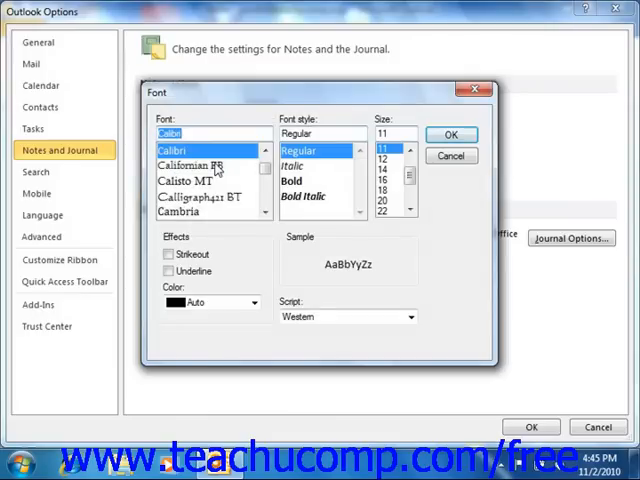
{"action": "mouse_move", "coordinate": [238, 167]}
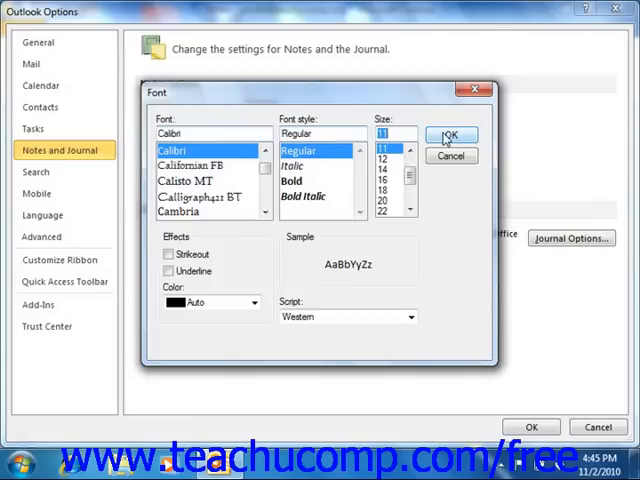
- Accept the unchanged 11 pt Calibri default note font
{"action": "left_click", "coordinate": [451, 135]}
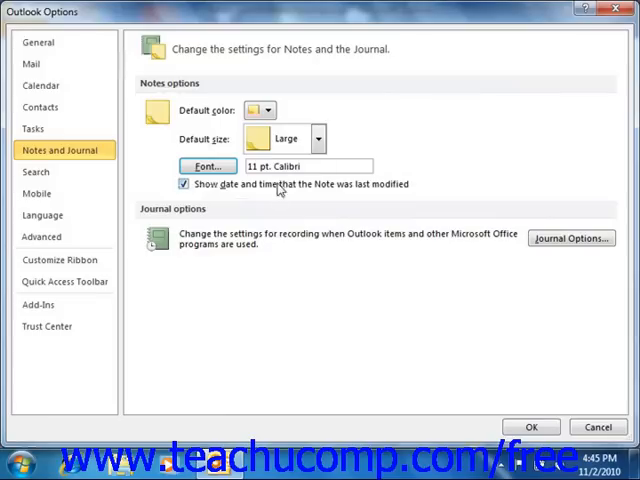
{"action": "mouse_move", "coordinate": [216, 196]}
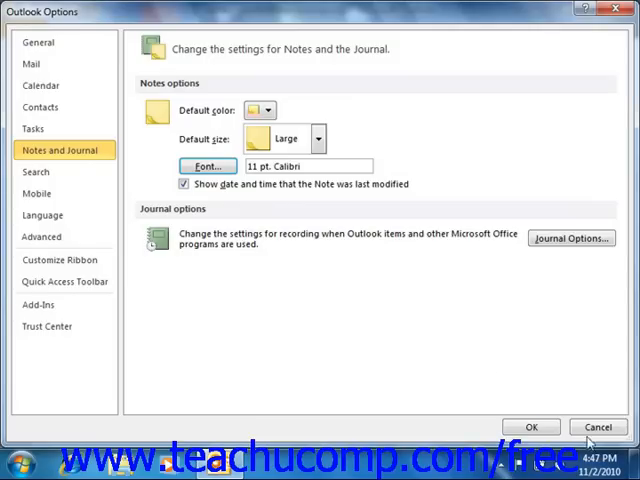
- Save the changed note defaults and start a new note, which appears large and pink
{"action": "left_click", "coordinate": [531, 426]}
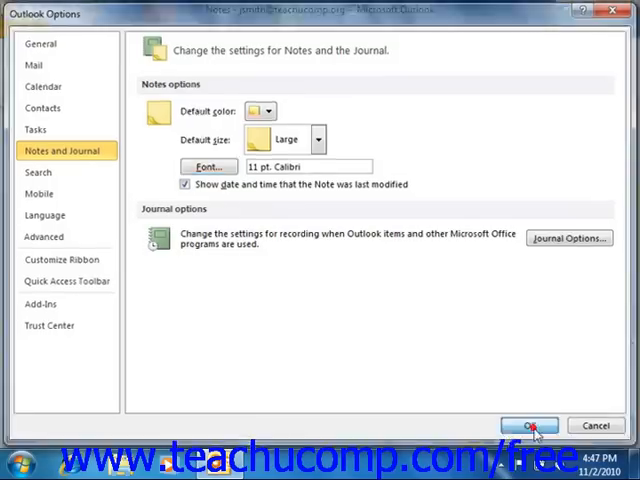
{"action": "left_click", "coordinate": [530, 425]}
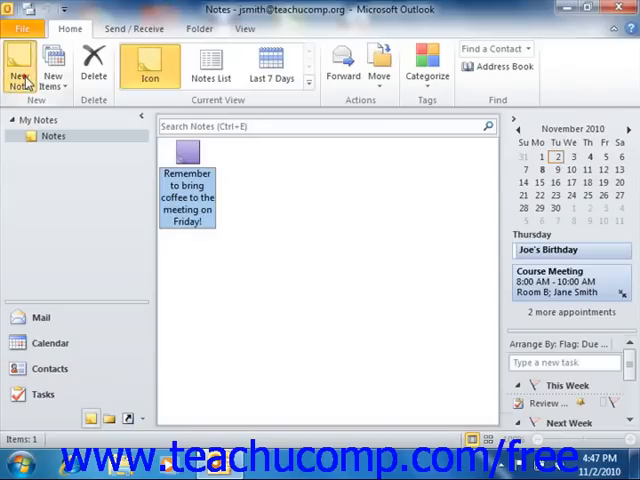
{"action": "left_click", "coordinate": [18, 65]}
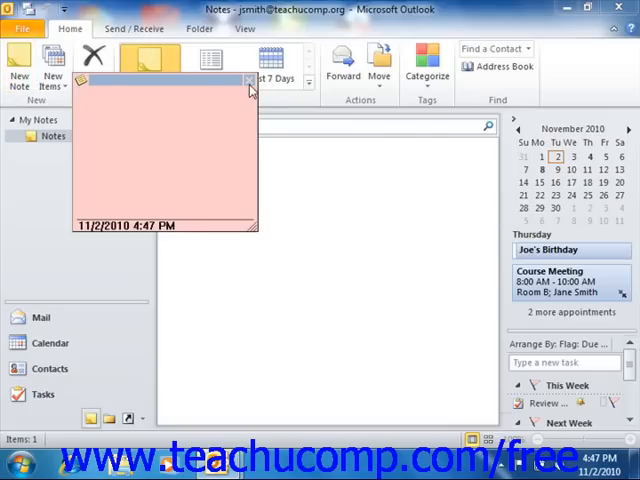